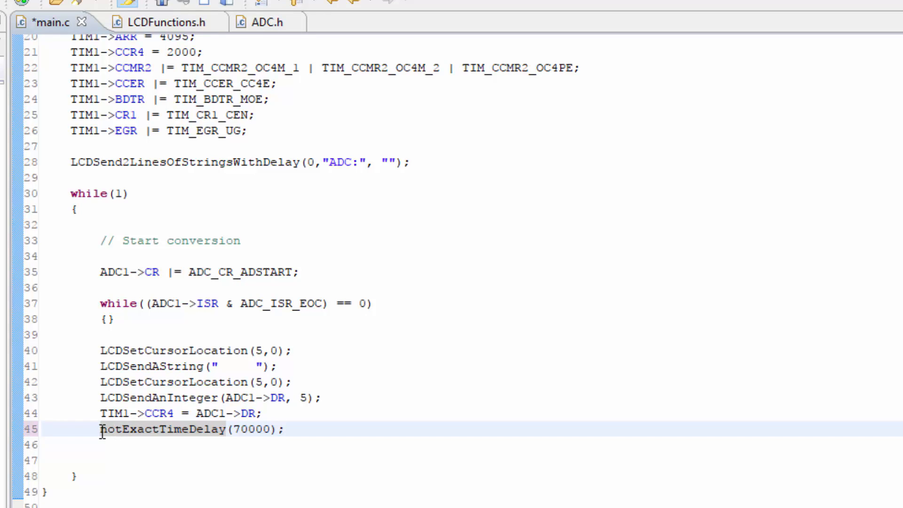
# Prefix line 45 with // to disable the notExactTimeDelay(70000) call in main.c.
pyautogui.write('//')
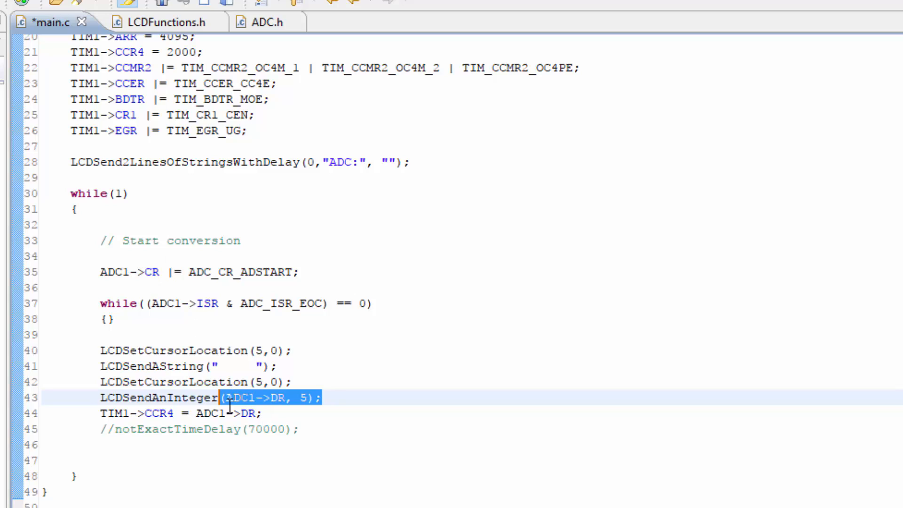
pyautogui.doubleClick(158, 413)
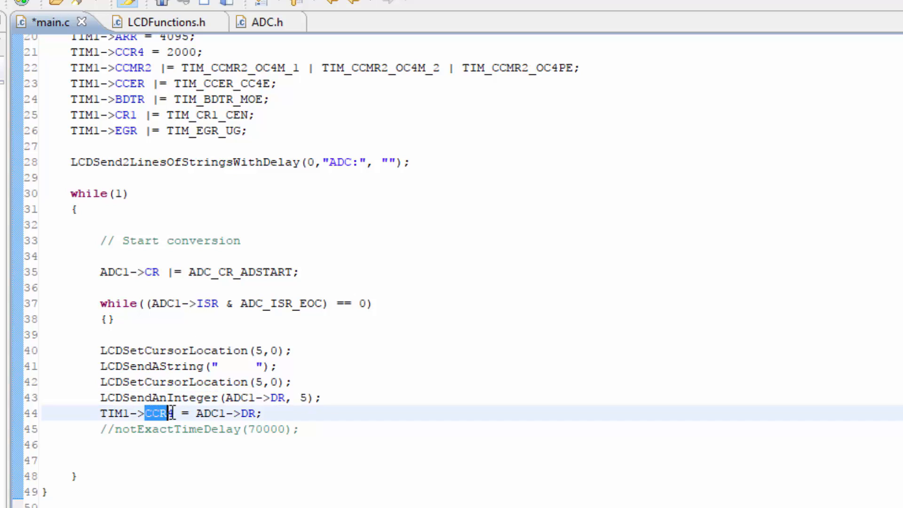